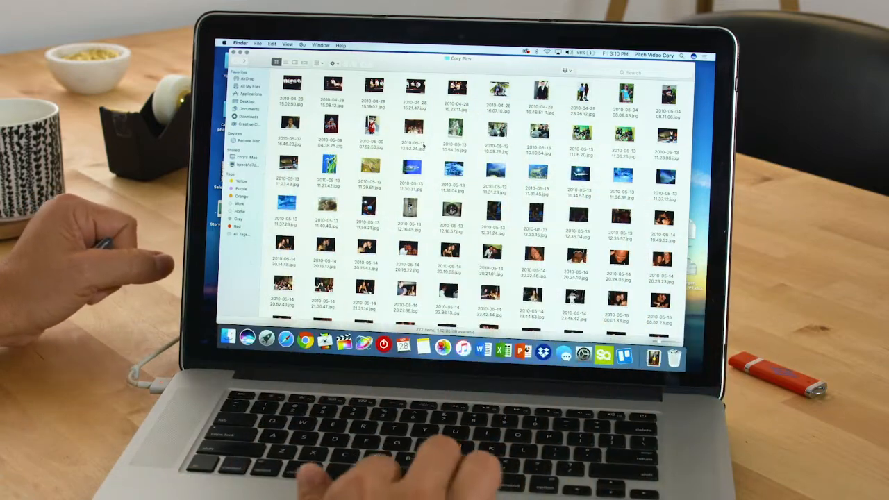
Step: Scroll through the dated JPG photo folders to reach the 2003–2005 family photos
scroll(down, 3)
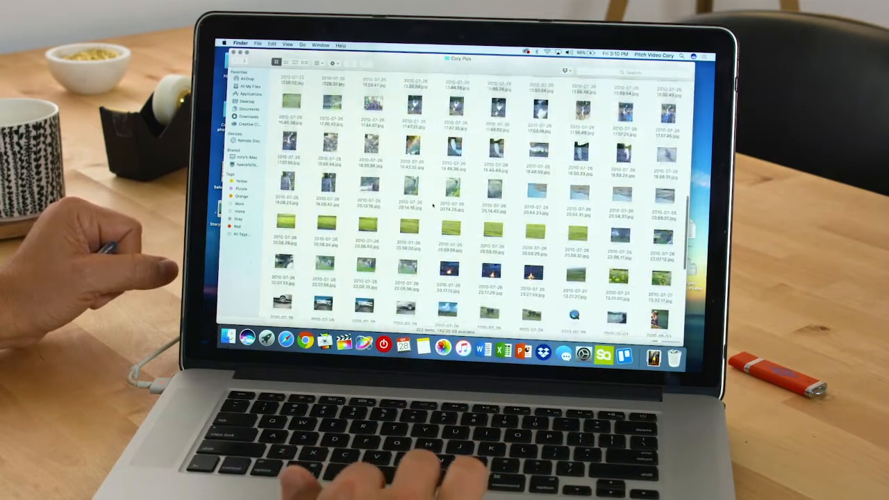
scroll(down, 3)
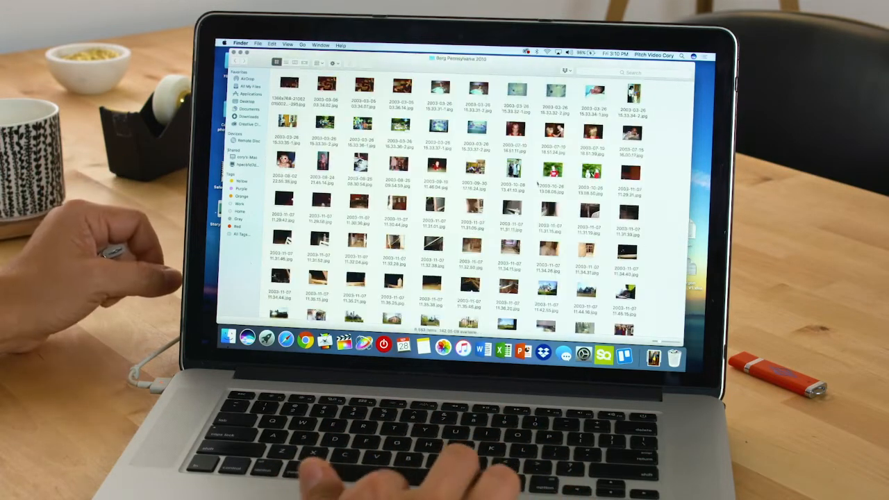
scroll(down, 3)
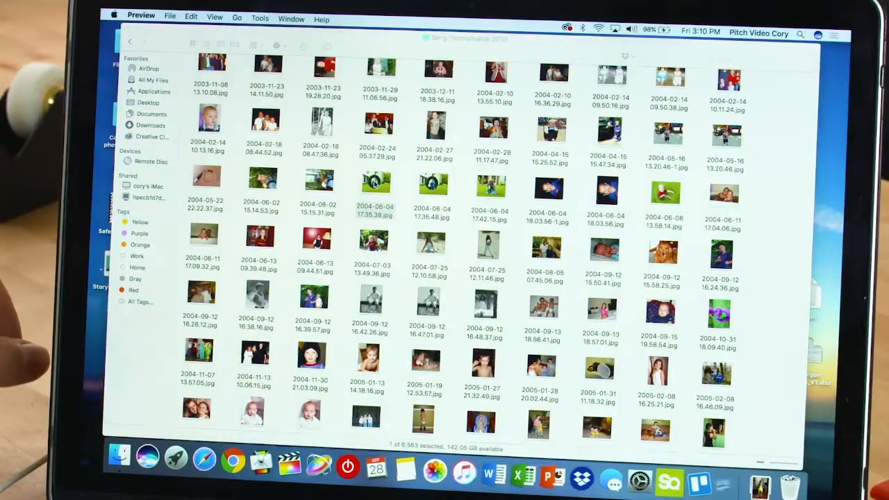
double_click(375, 193)
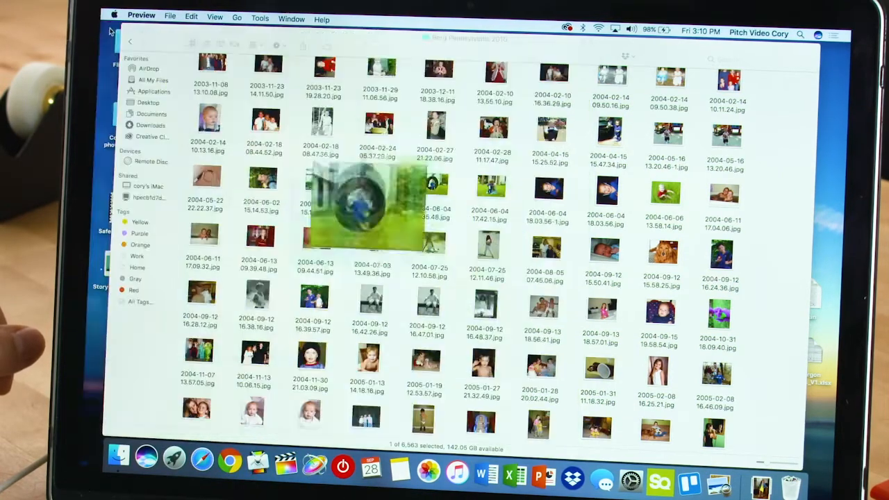
scroll(down, 3)
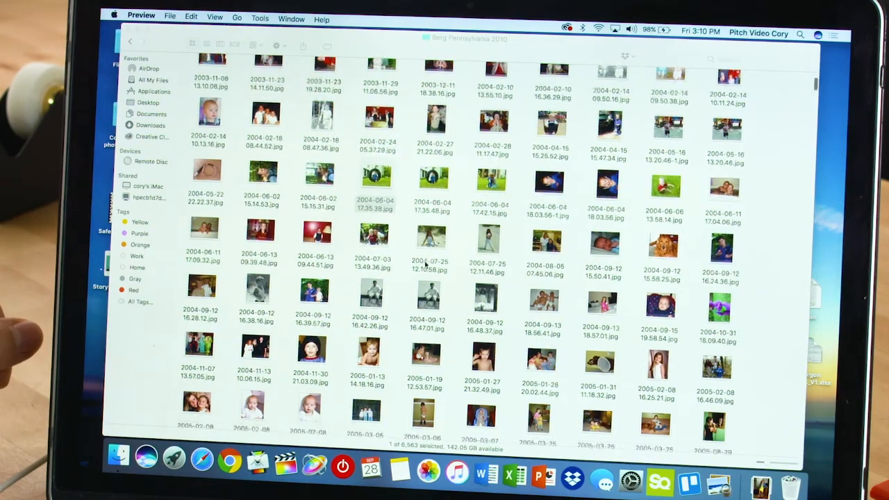
scroll(down, 3)
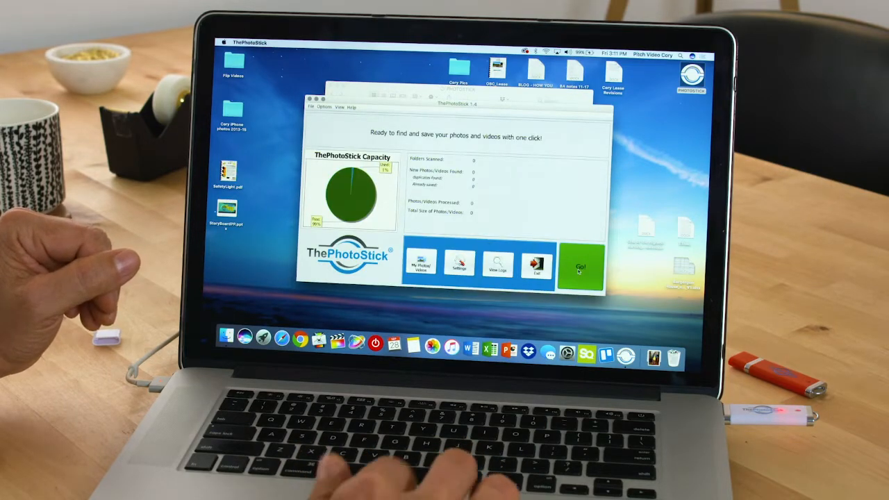
click(581, 267)
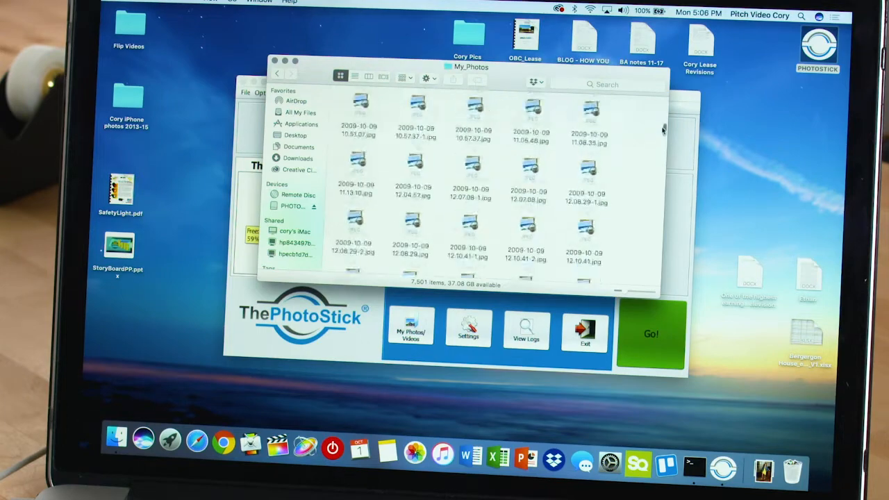
Step: Scroll the stick's My_Photos folder past the 2010 and IMG files to photos dated 2014
scroll(down, 3)
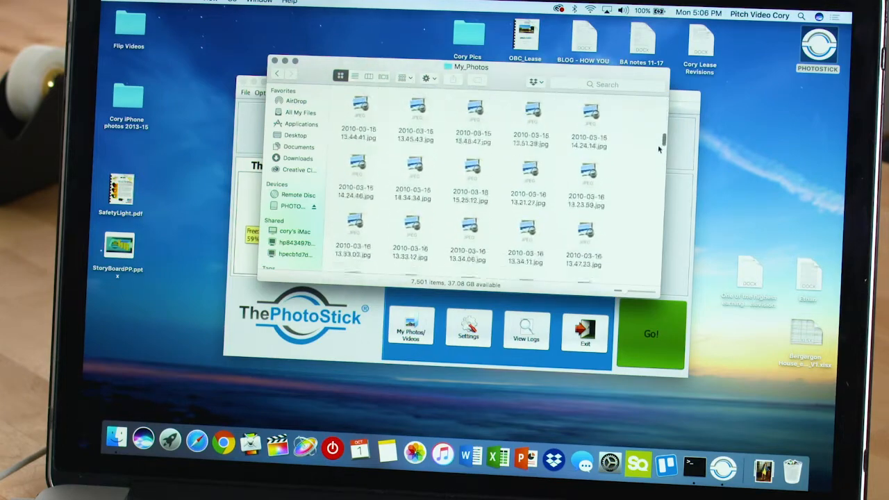
scroll(down, 3)
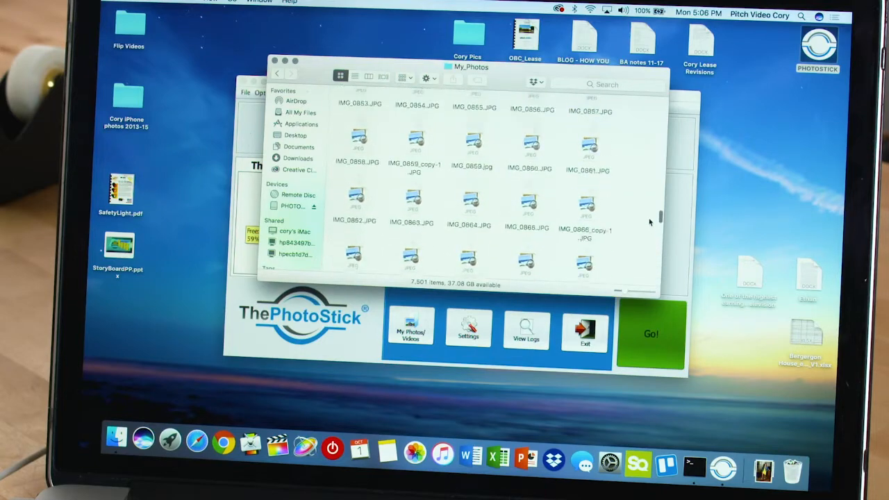
scroll(down, 3)
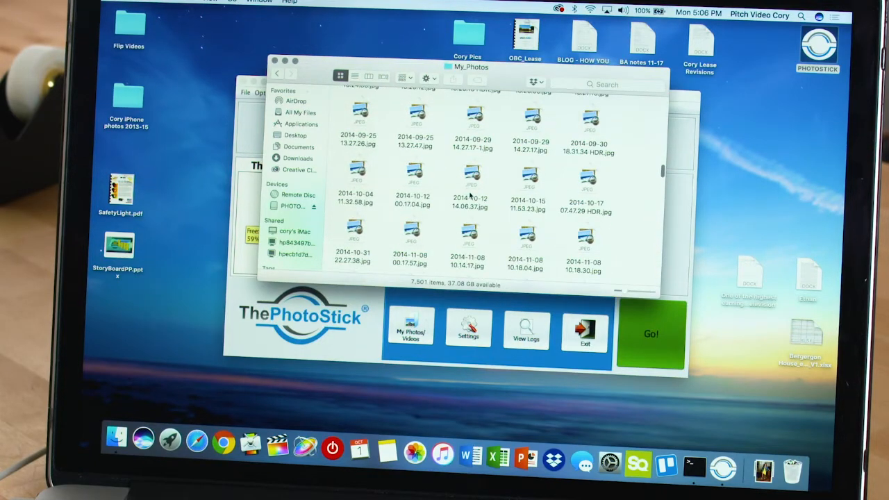